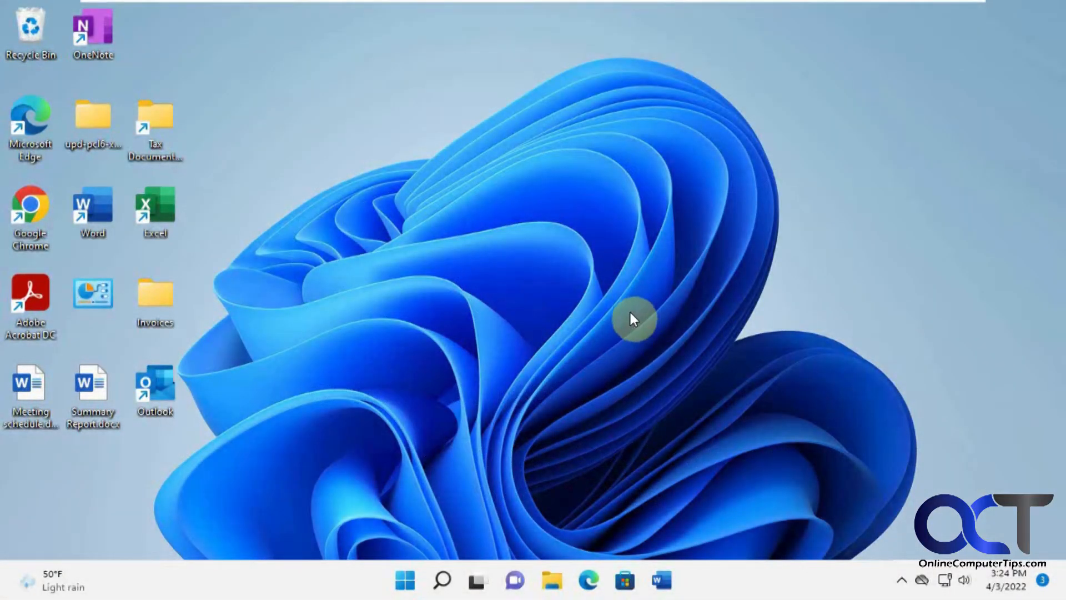
mouse_move(632, 316)
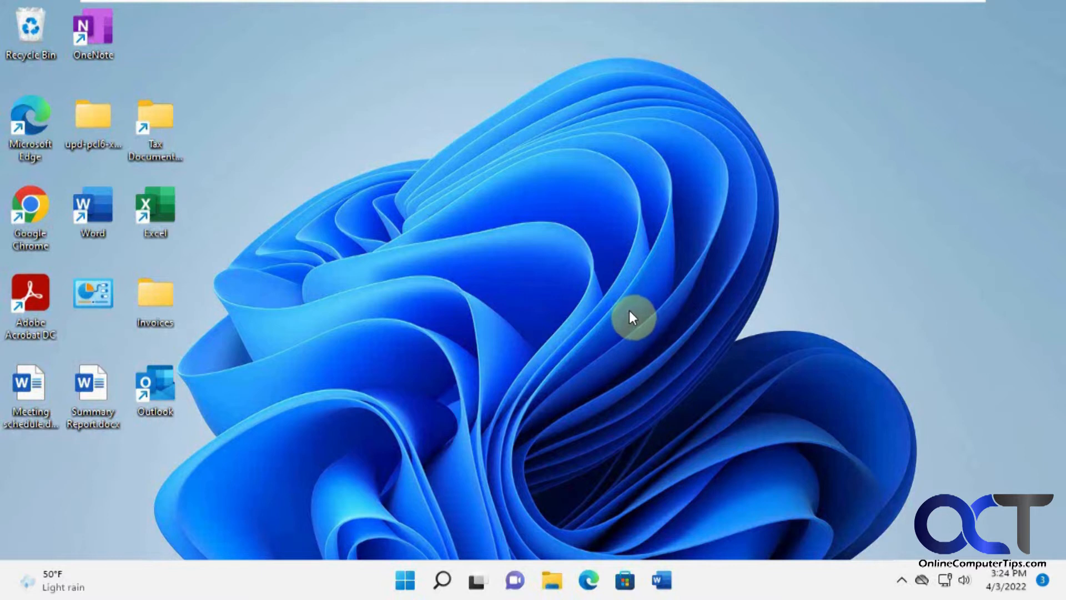
mouse_move(589, 301)
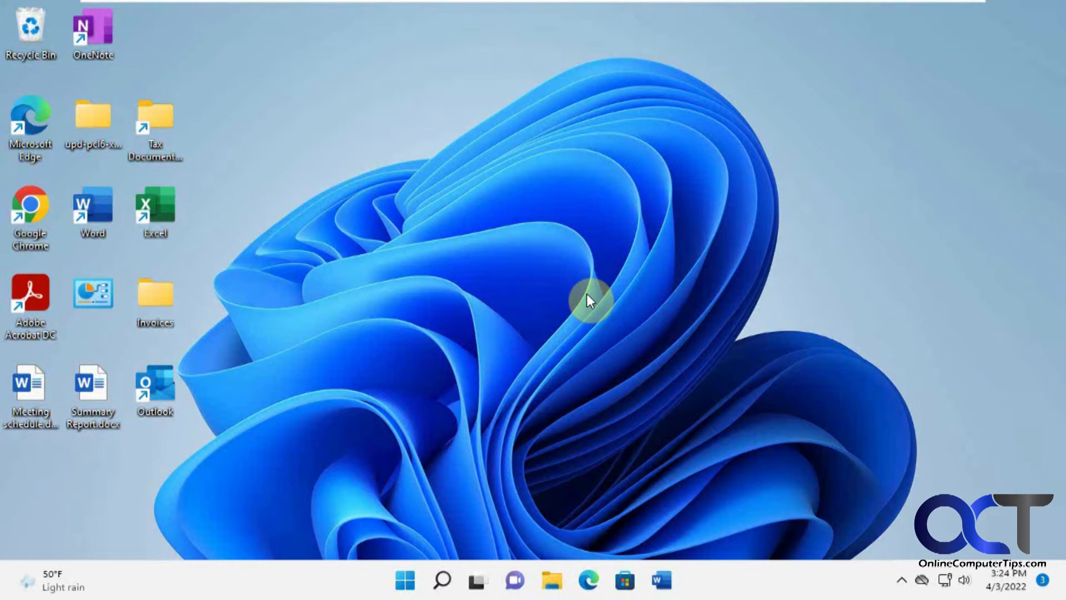
mouse_move(679, 274)
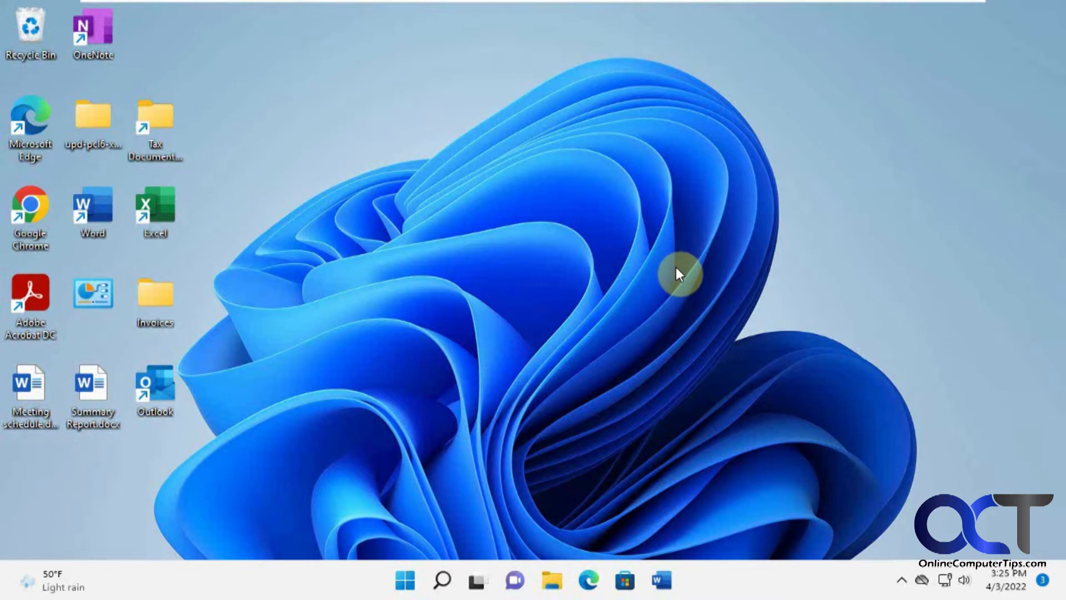
mouse_move(627, 424)
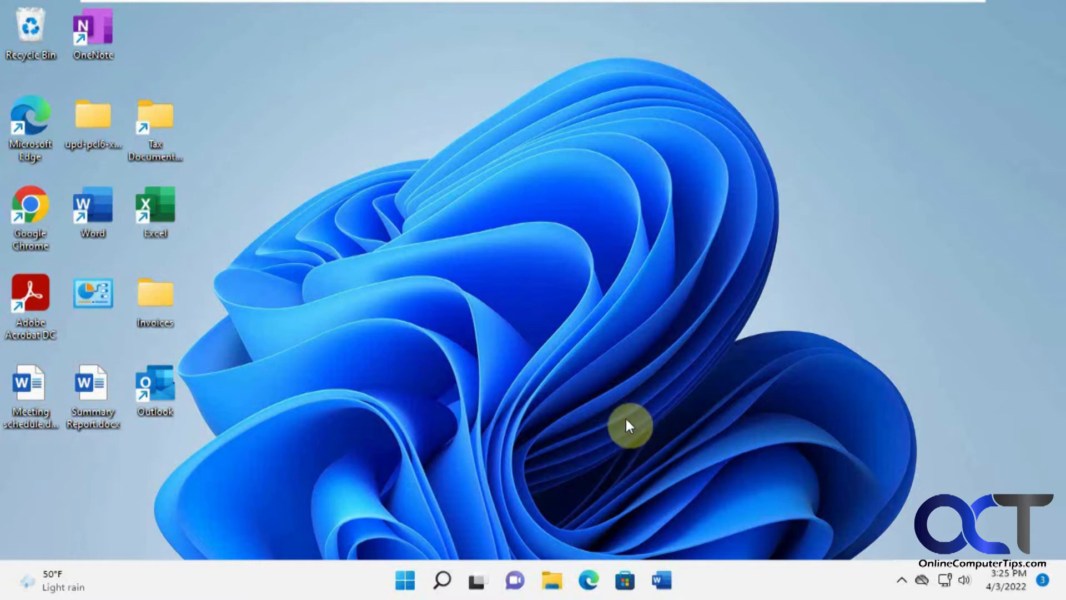
mouse_move(588, 580)
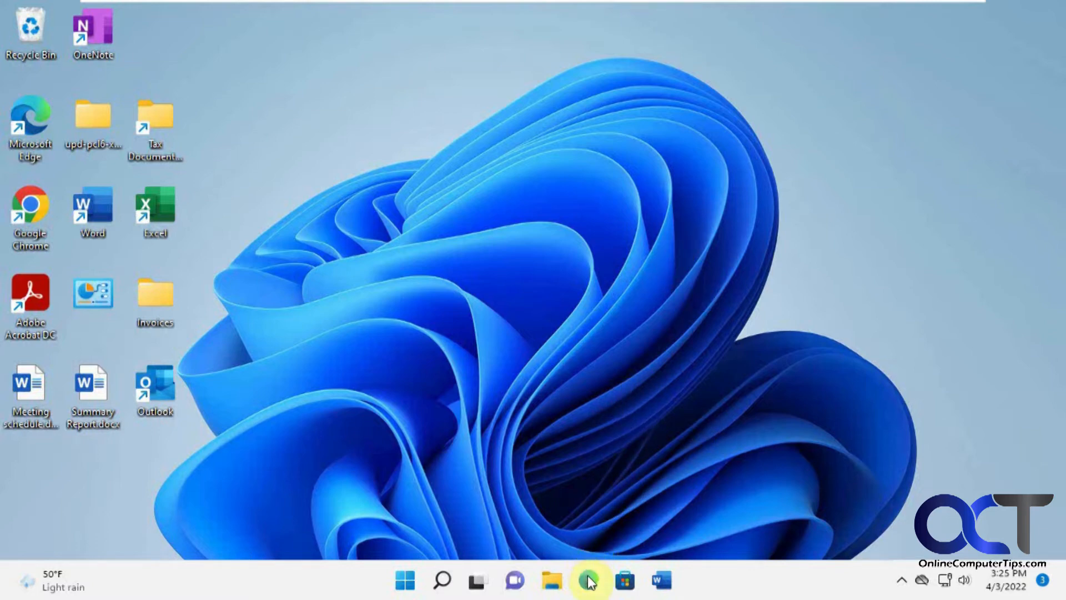
Step: Launch Edge from the taskbar, landing on the Online Computer Tips homepage
click(588, 580)
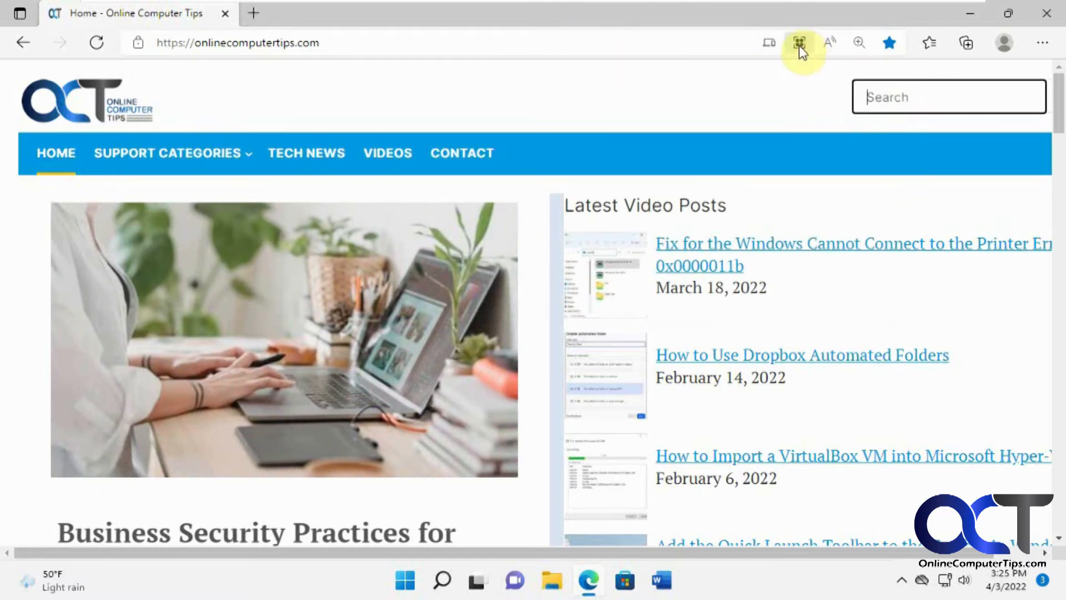
mouse_move(800, 42)
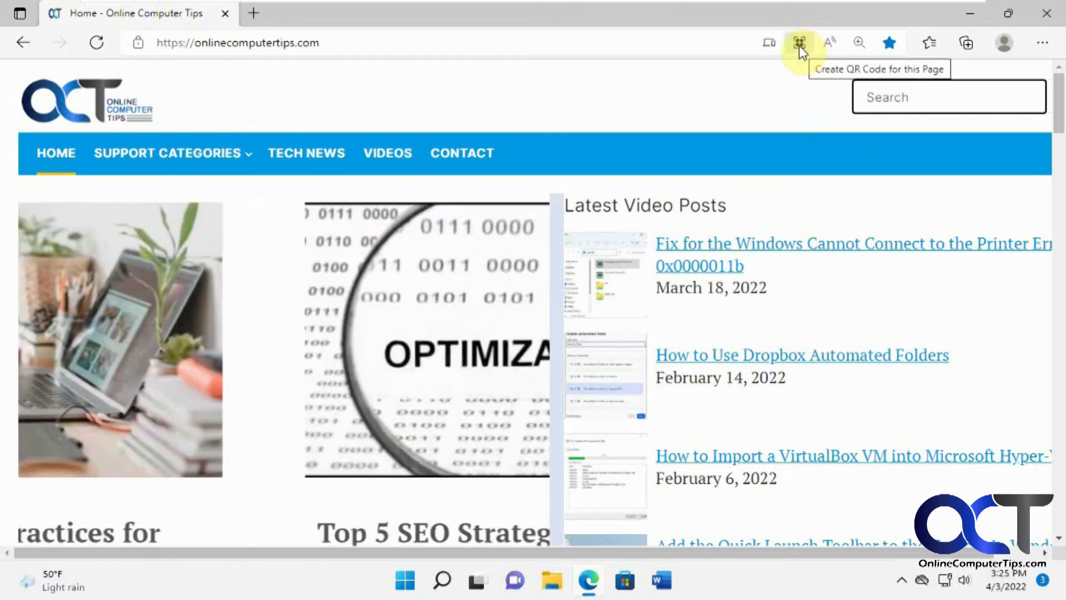
Step: Create a QR code for onlinecomputertips.com from the address bar and download it
click(800, 42)
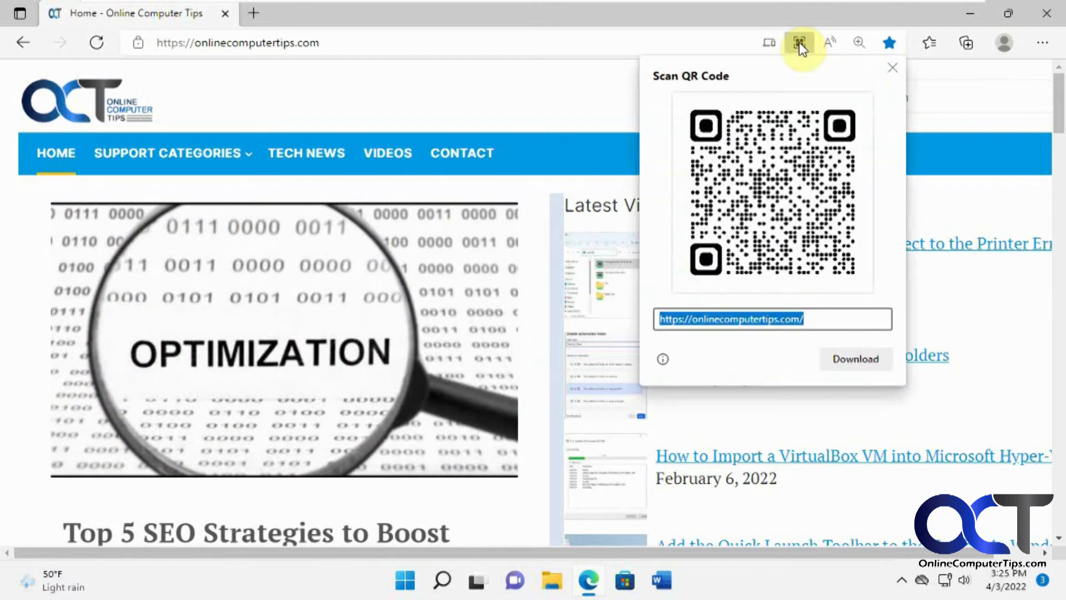
mouse_move(802, 323)
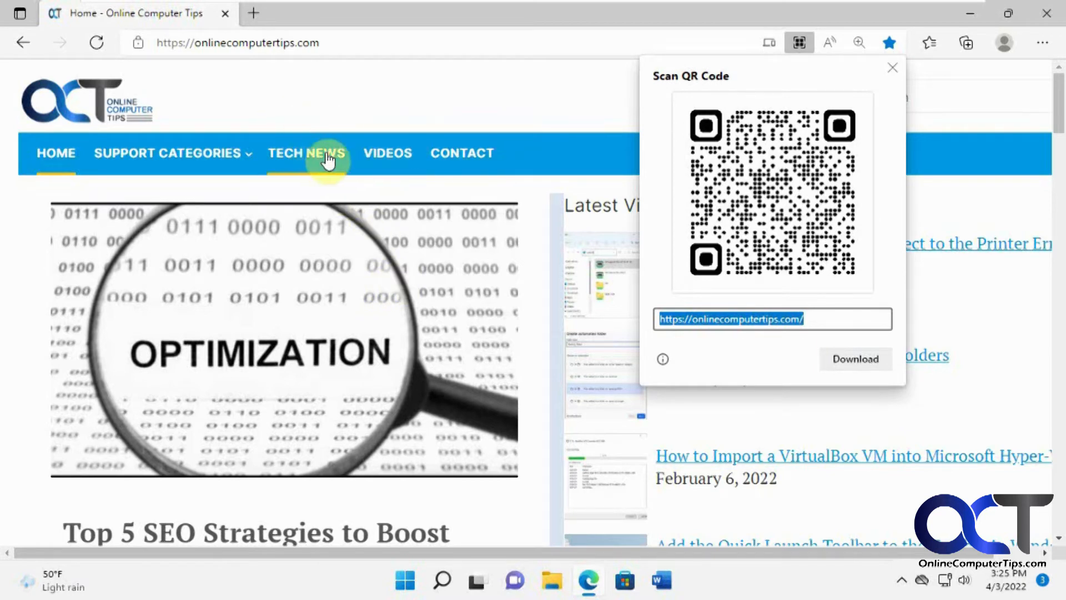
mouse_move(390, 129)
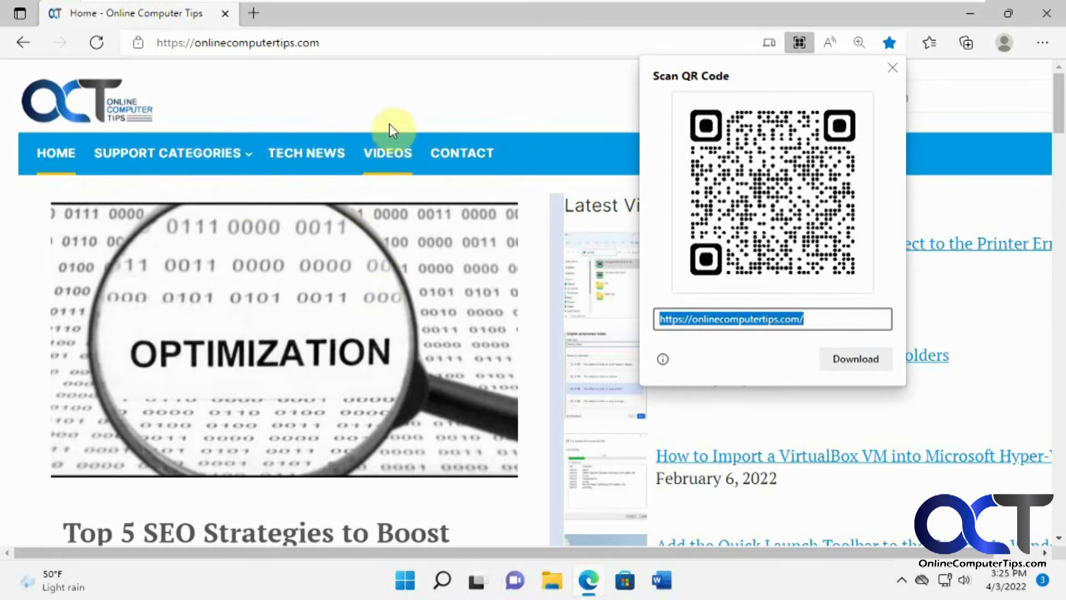
mouse_move(855, 359)
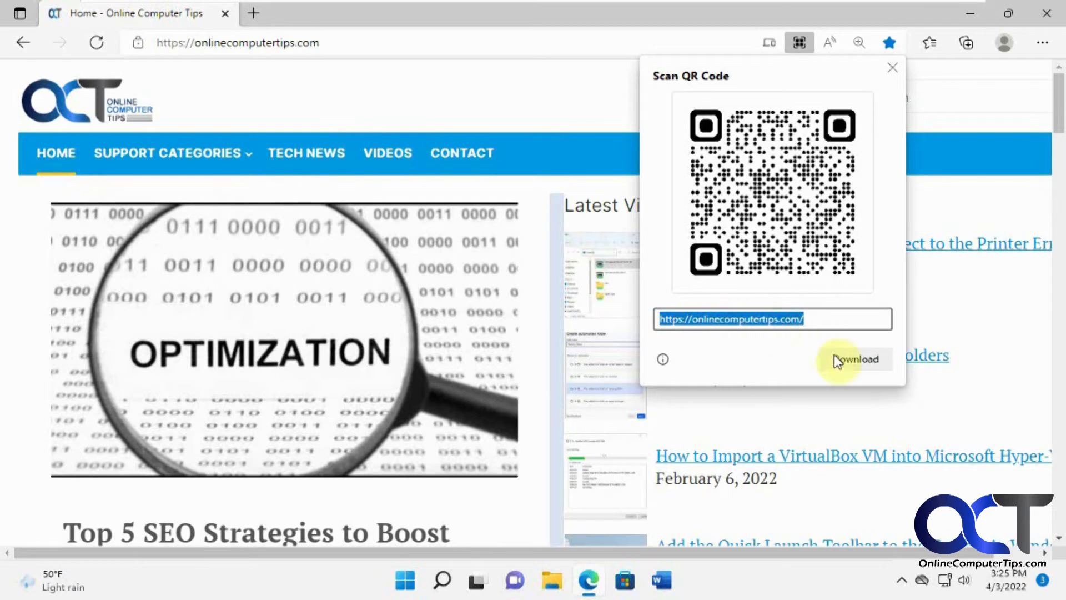
click(858, 359)
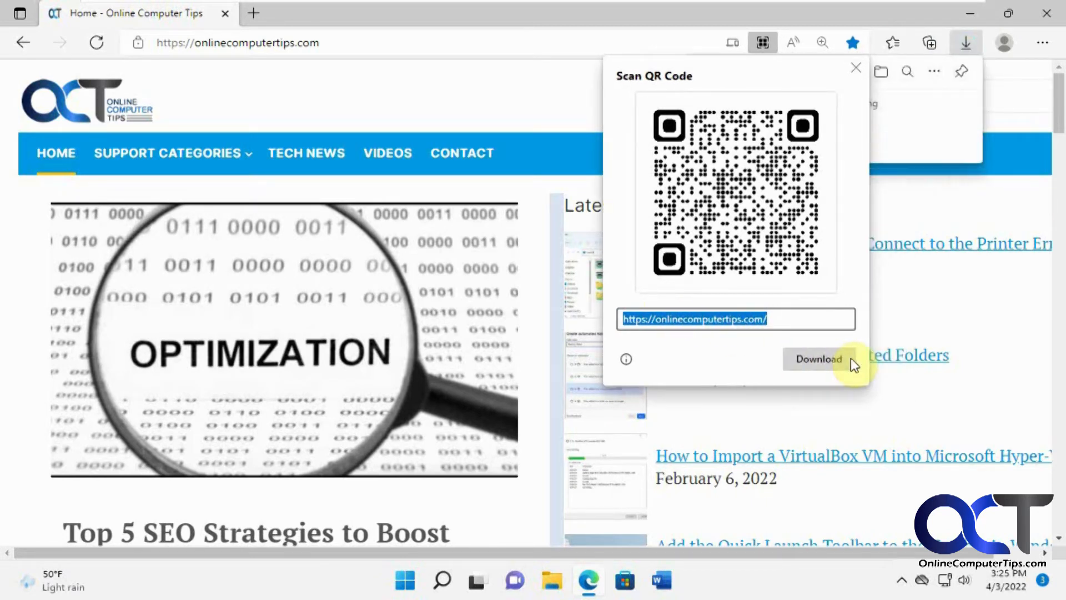
Step: Reveal qrcode_onlinecomputertips.com.png in the Downloads folder from Edge's downloads list
click(818, 359)
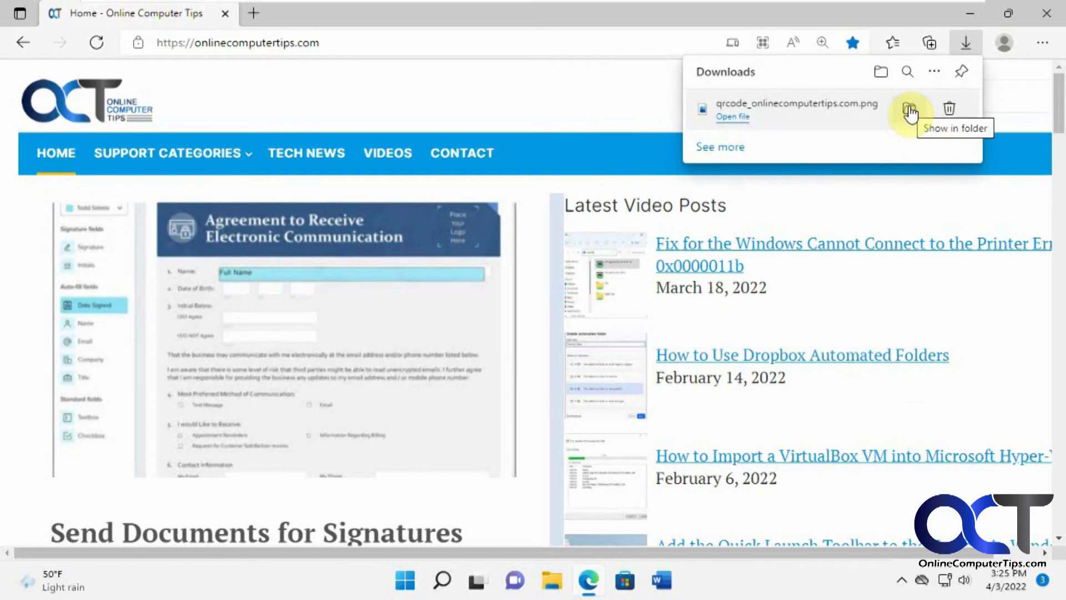
click(911, 109)
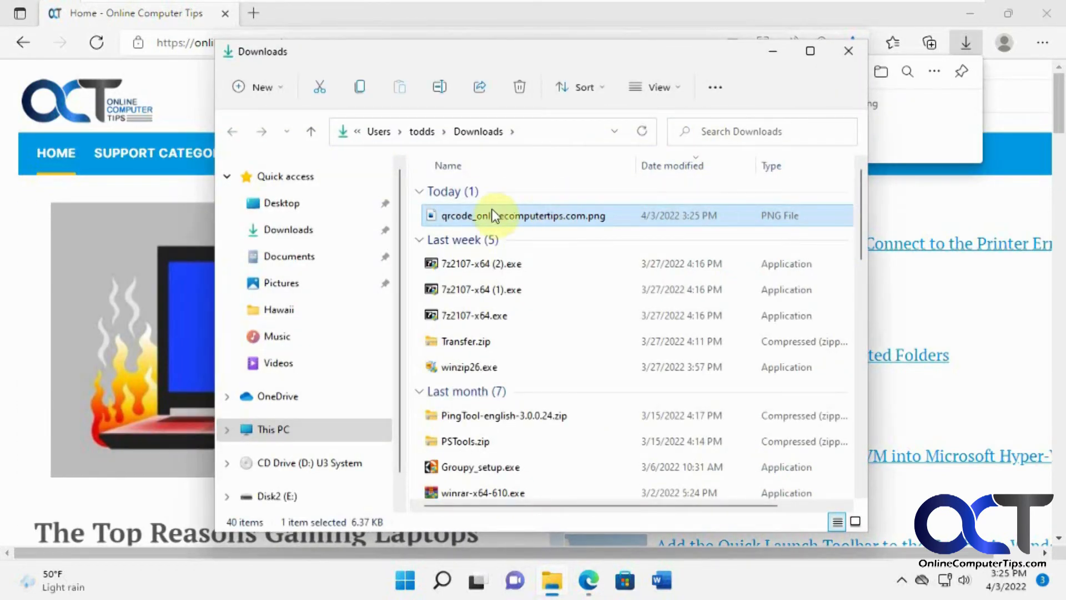
Step: Open qrcode_onlinecomputertips.com.png from File Explorer in Photos
double_click(521, 216)
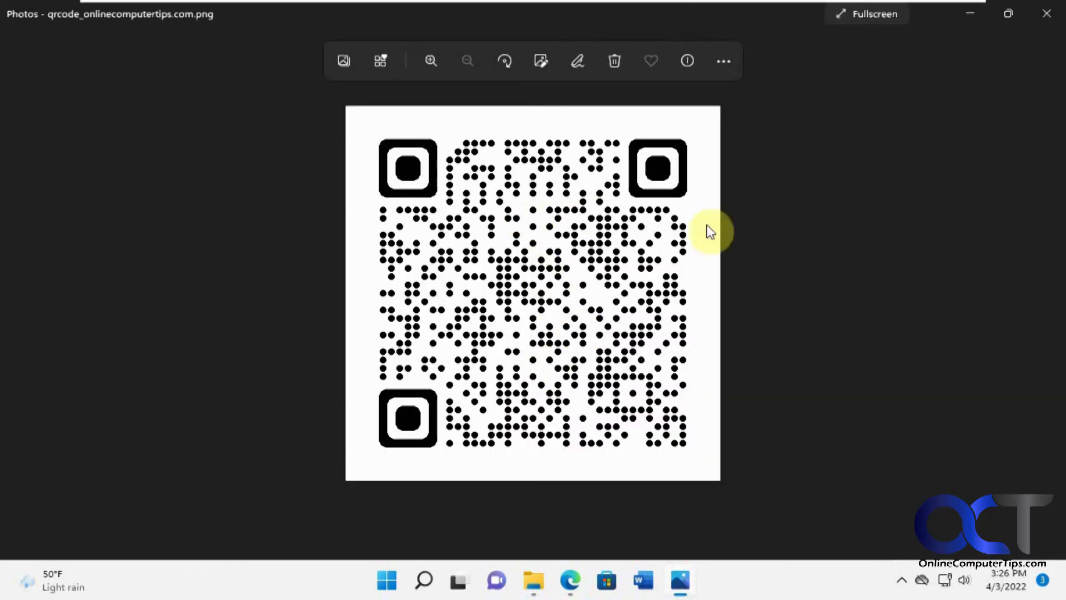
mouse_move(509, 251)
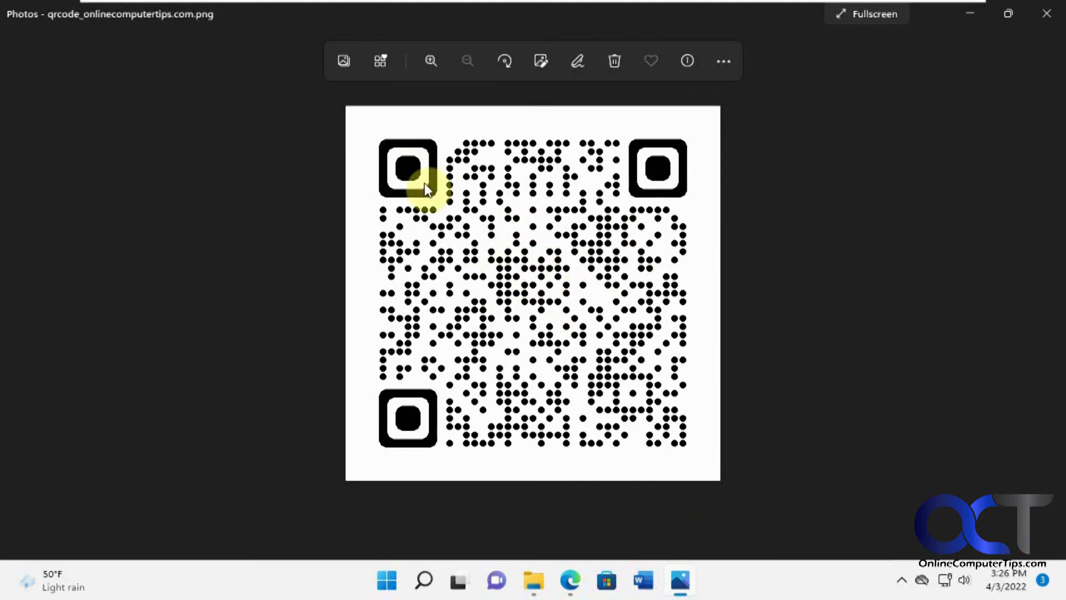
mouse_move(673, 326)
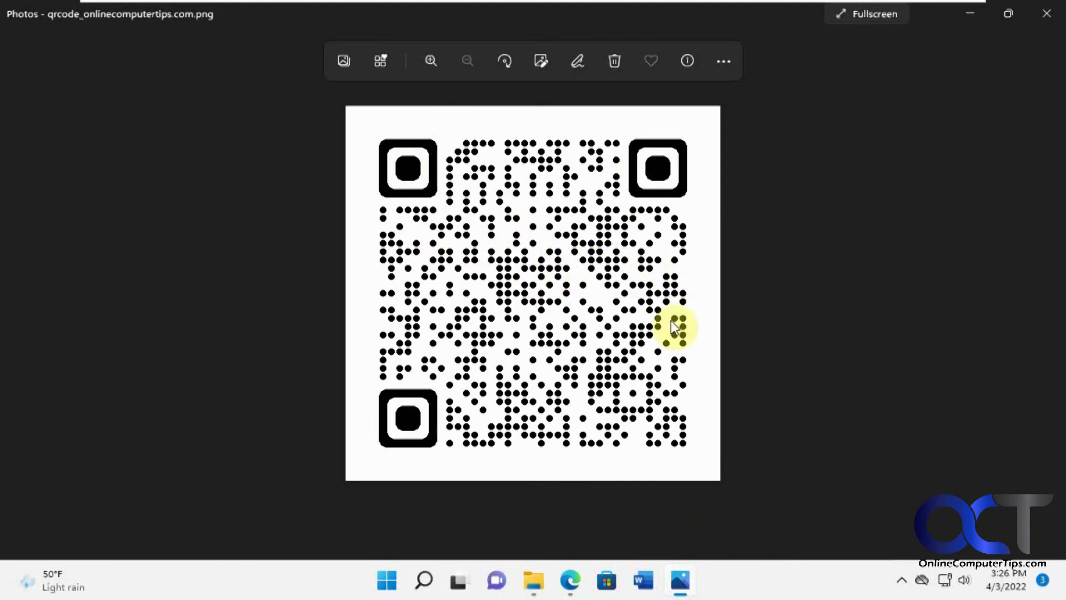
mouse_move(824, 311)
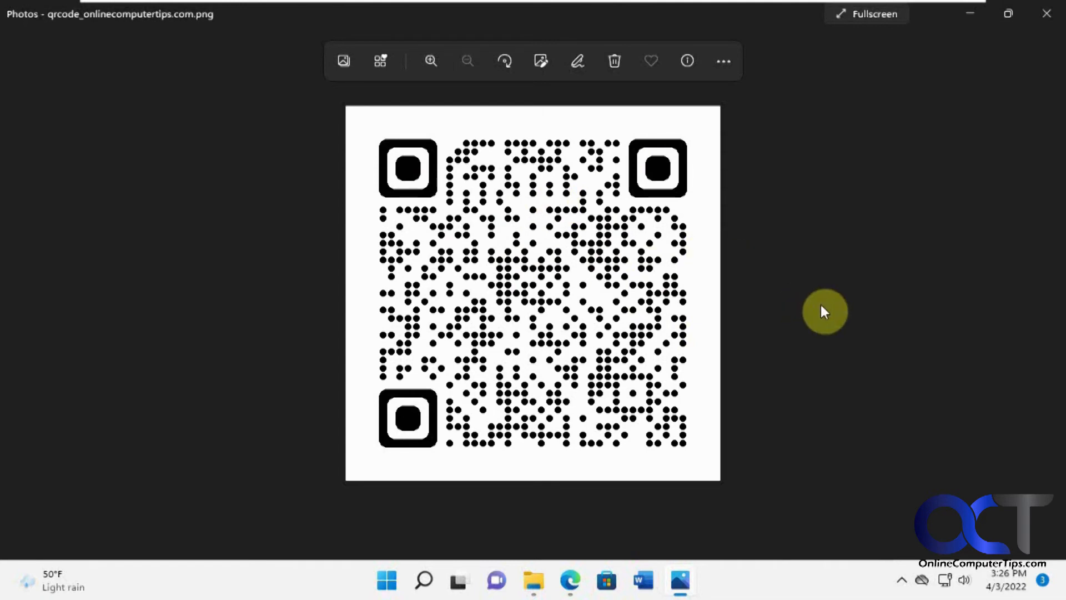
mouse_move(575, 508)
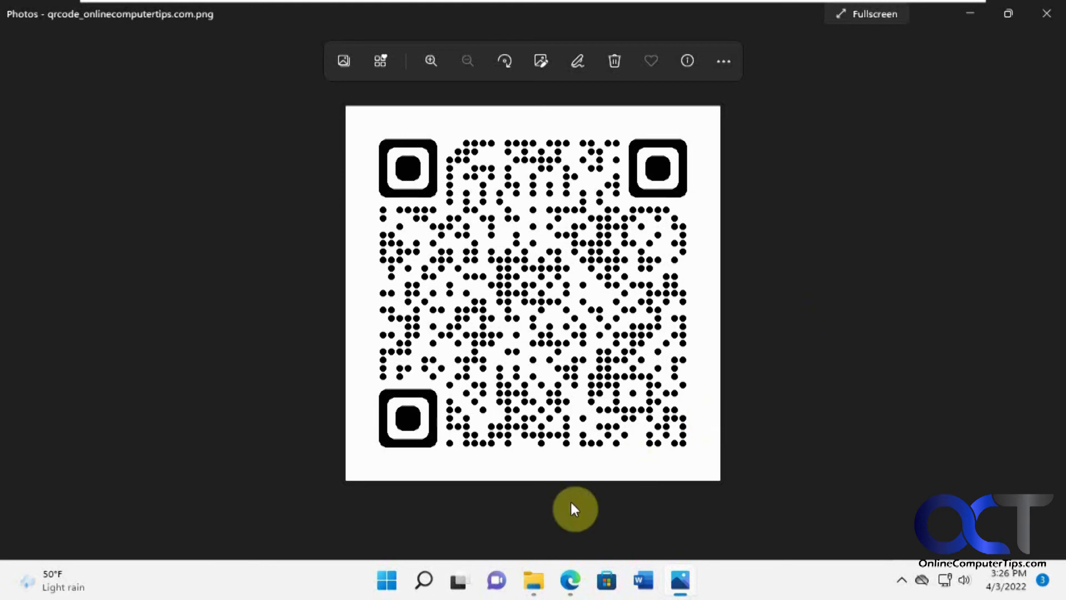
Step: Switch back to the Online Computer Tips page in Edge via the taskbar
click(570, 581)
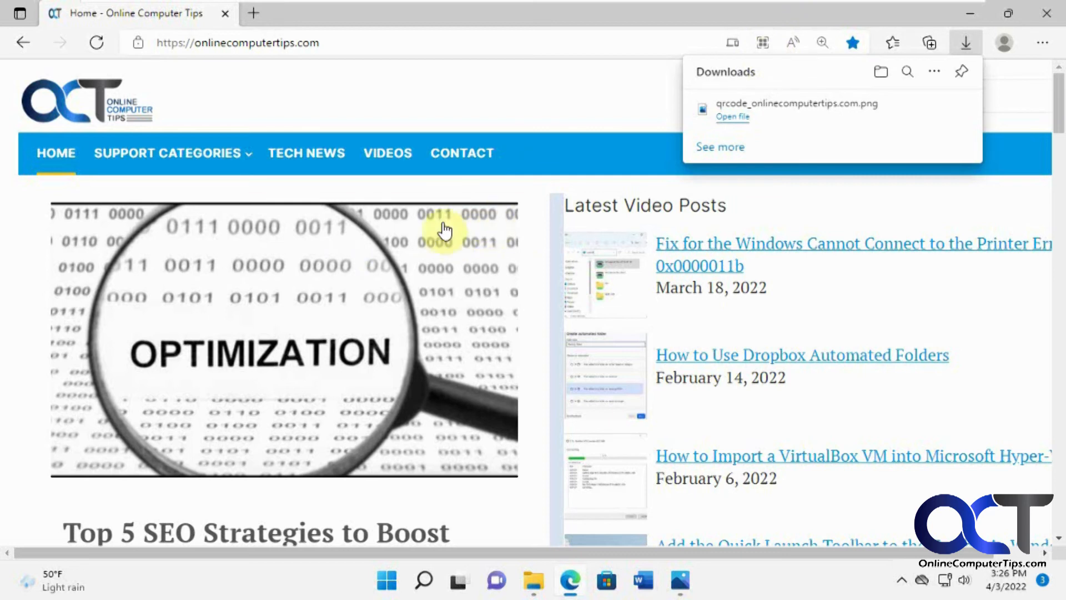
mouse_move(763, 43)
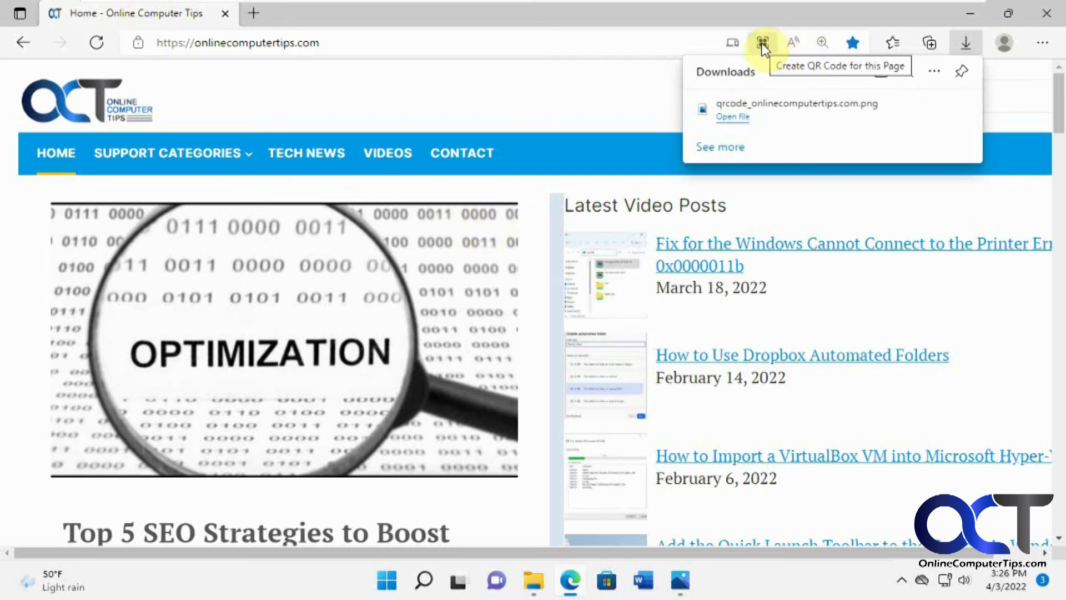
mouse_move(771, 80)
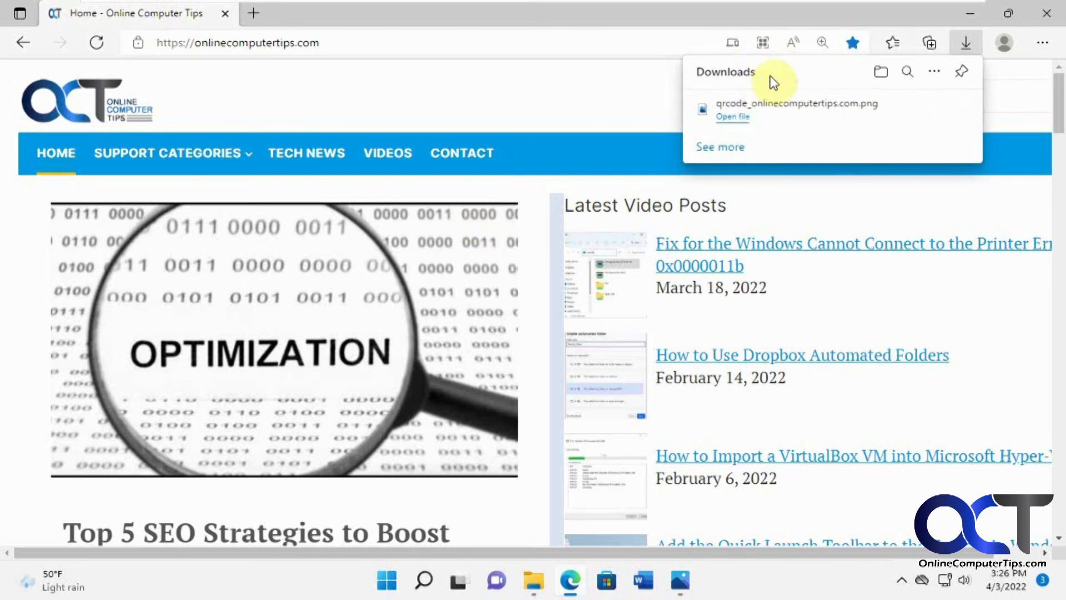
mouse_move(787, 124)
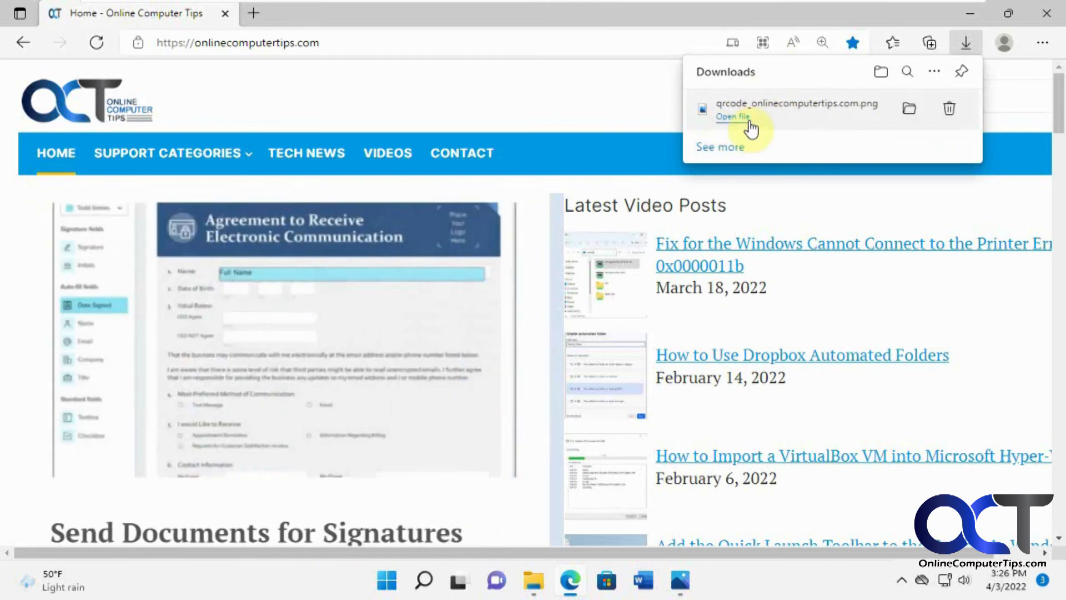
mouse_move(777, 128)
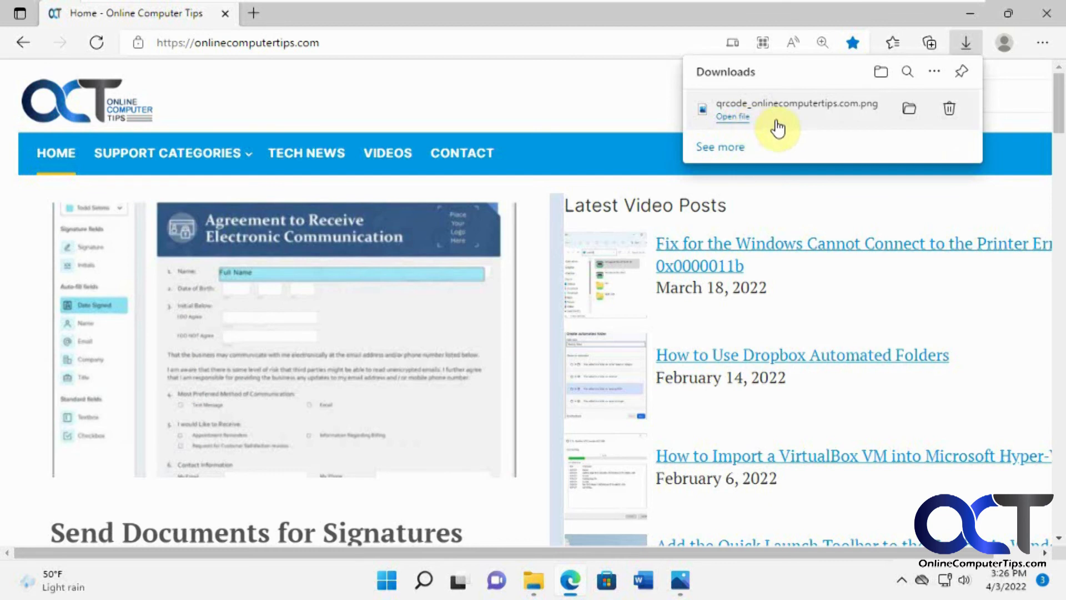